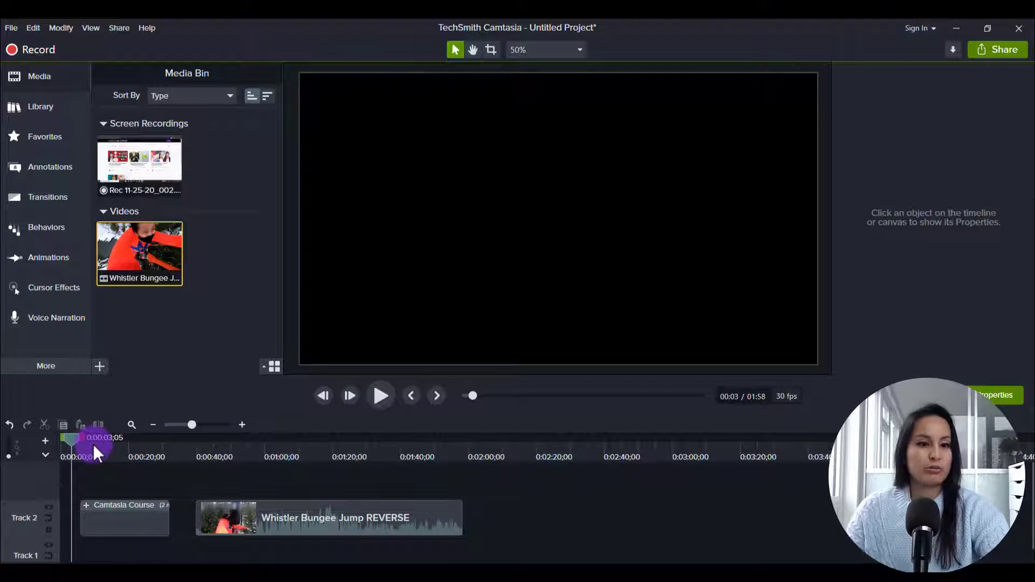
# Step: Preview the project, then expand the Camtasia Course group to reveal its screen recording and shape clips
pyautogui.click(379, 395)
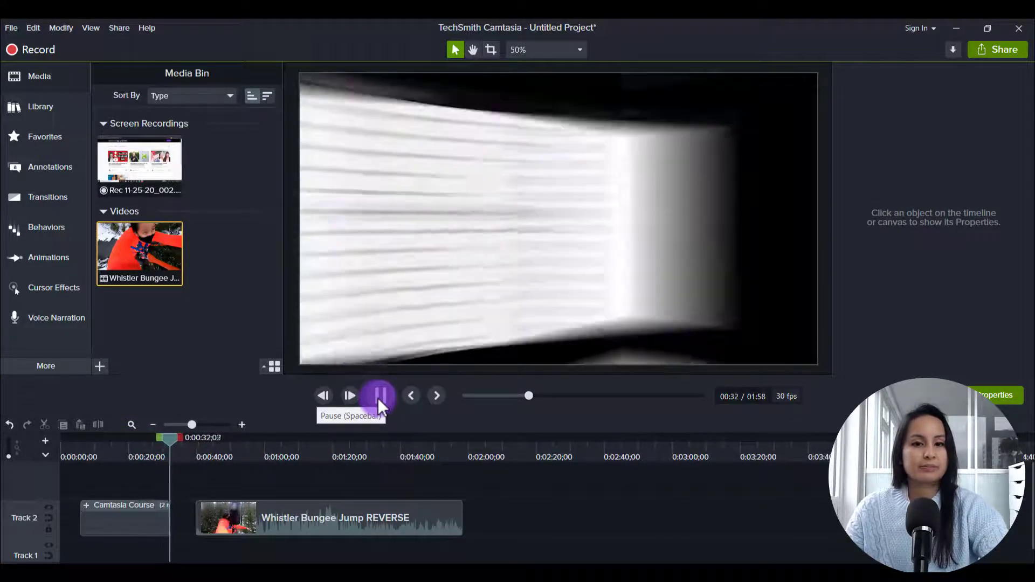
pyautogui.click(379, 395)
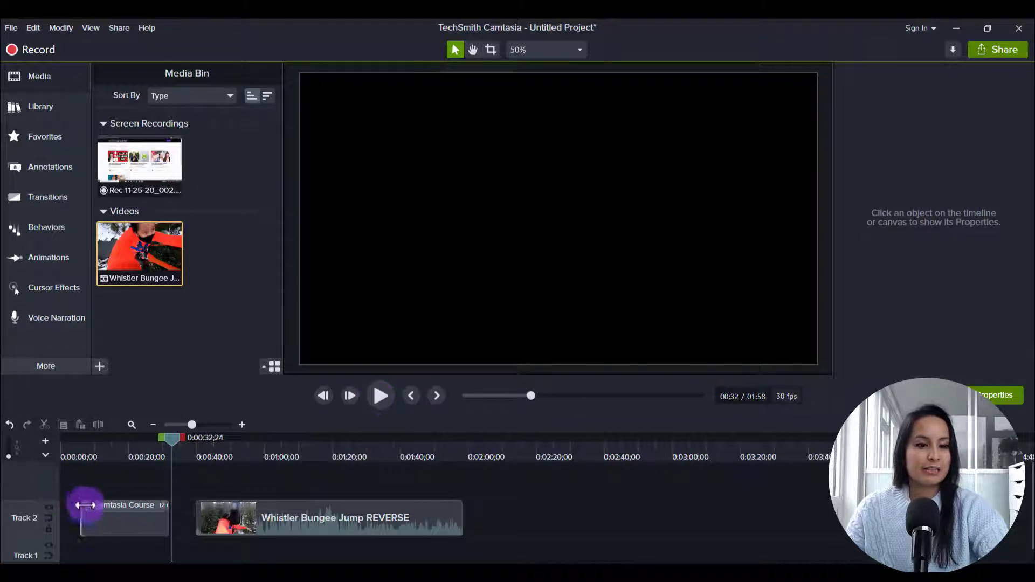
pyautogui.click(89, 513)
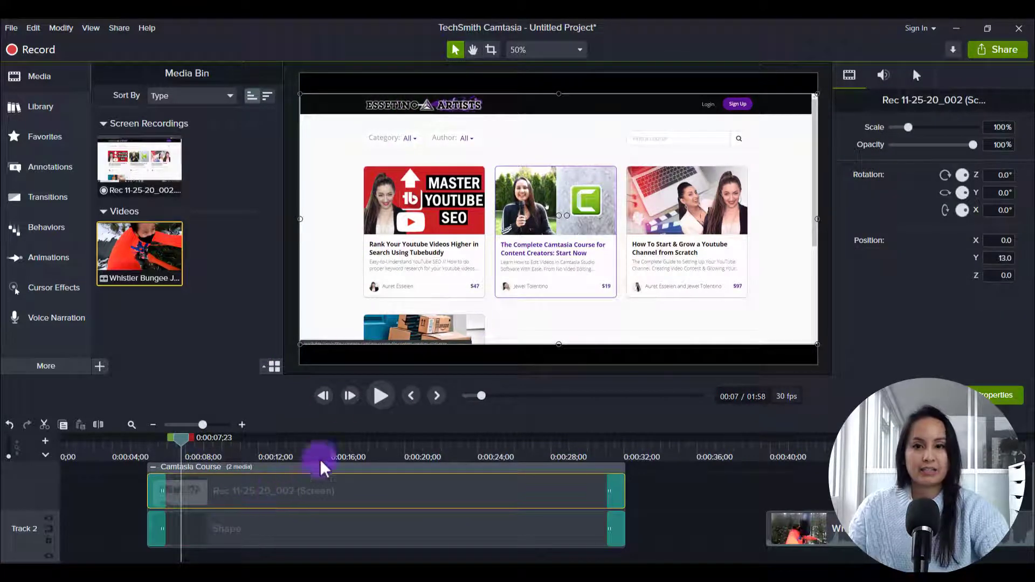
pyautogui.moveTo(538, 265)
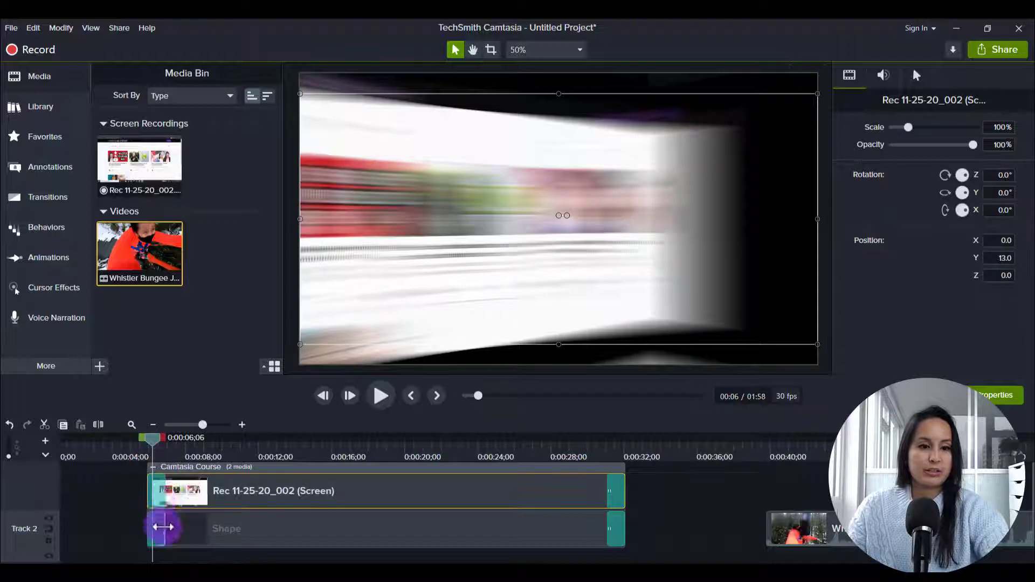
pyautogui.moveTo(163, 490)
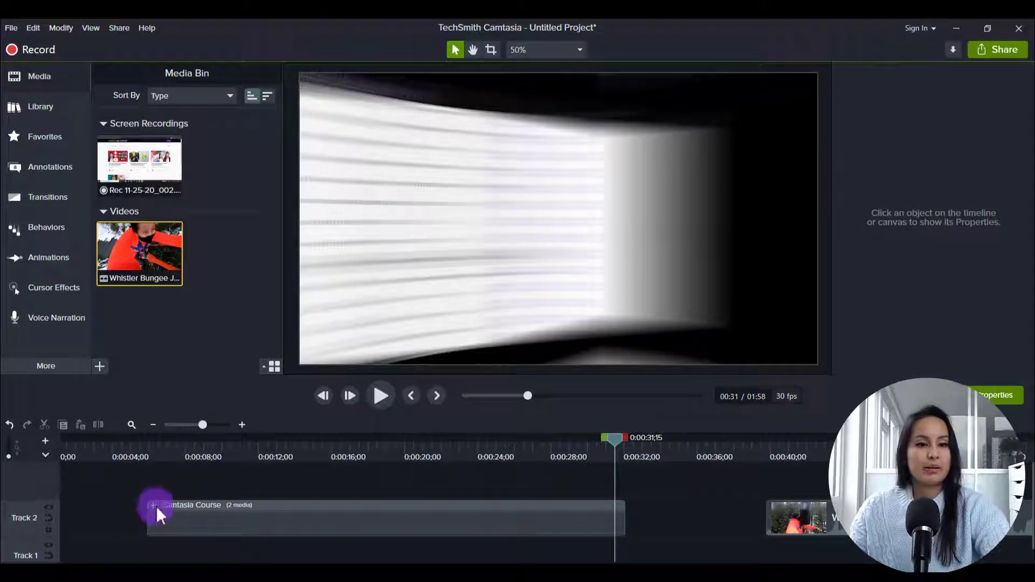
pyautogui.moveTo(152, 506)
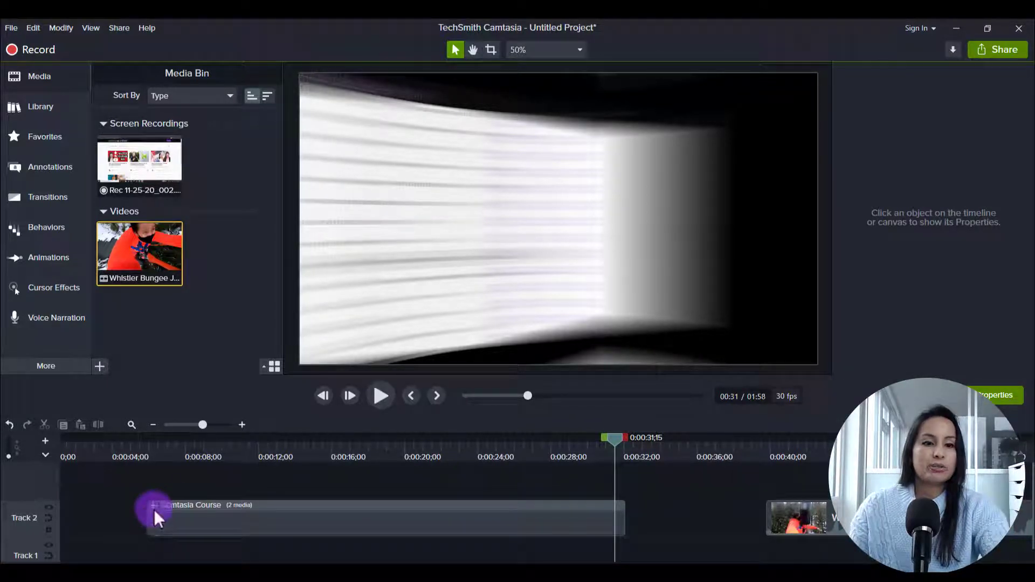
pyautogui.click(158, 511)
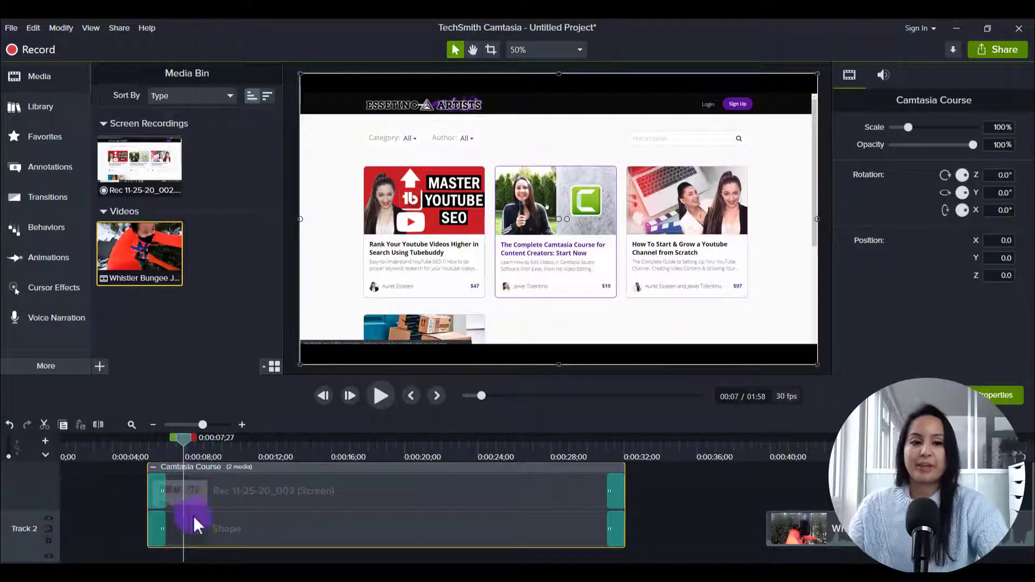
pyautogui.moveTo(370, 495)
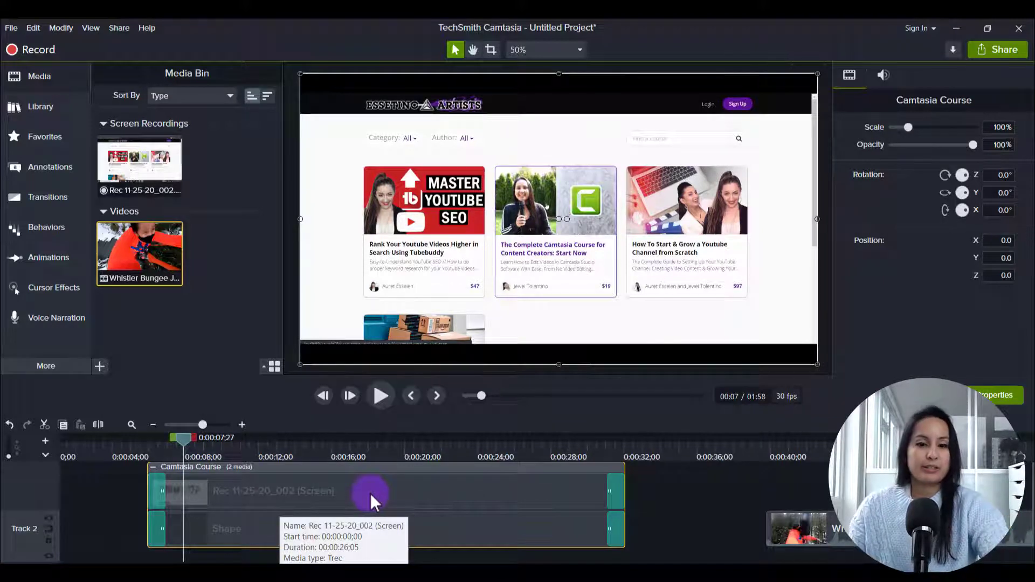
# Step: Group the screen recording and Shape clips back into the 2-media Camtasia Course clip on Track 2
pyautogui.rightClick(370, 491)
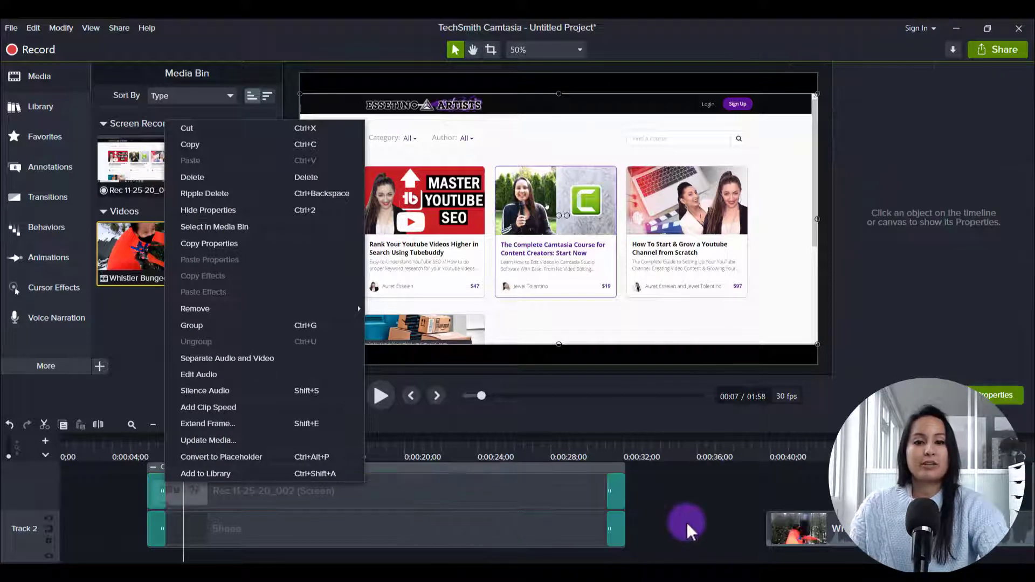
pyautogui.click(192, 325)
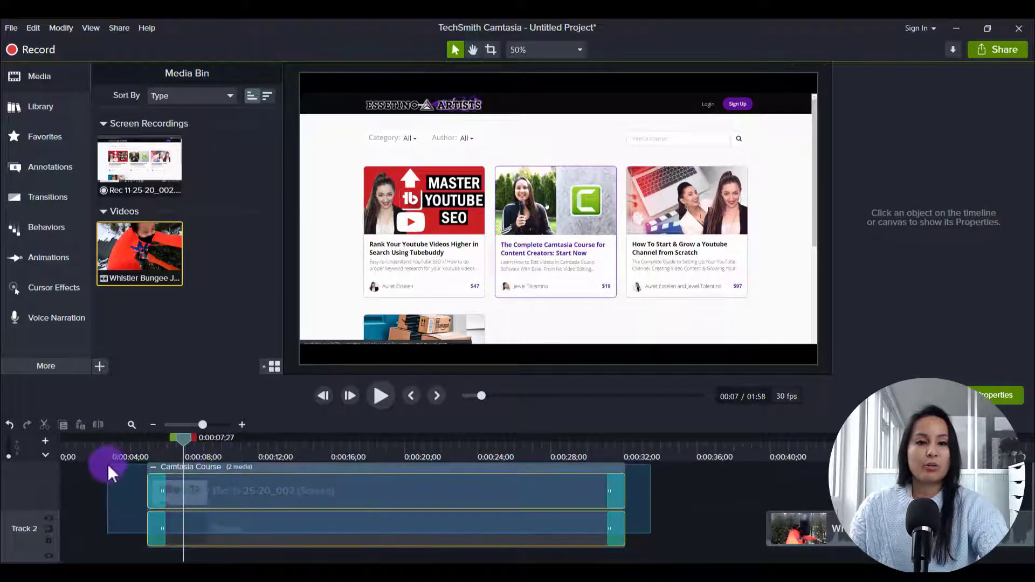
pyautogui.rightClick(258, 491)
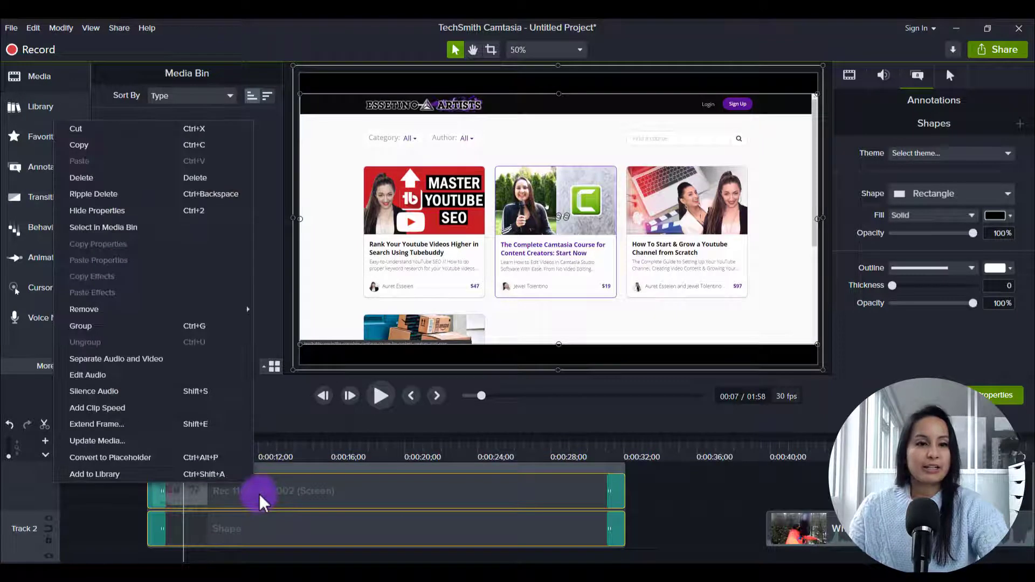
pyautogui.moveTo(115, 326)
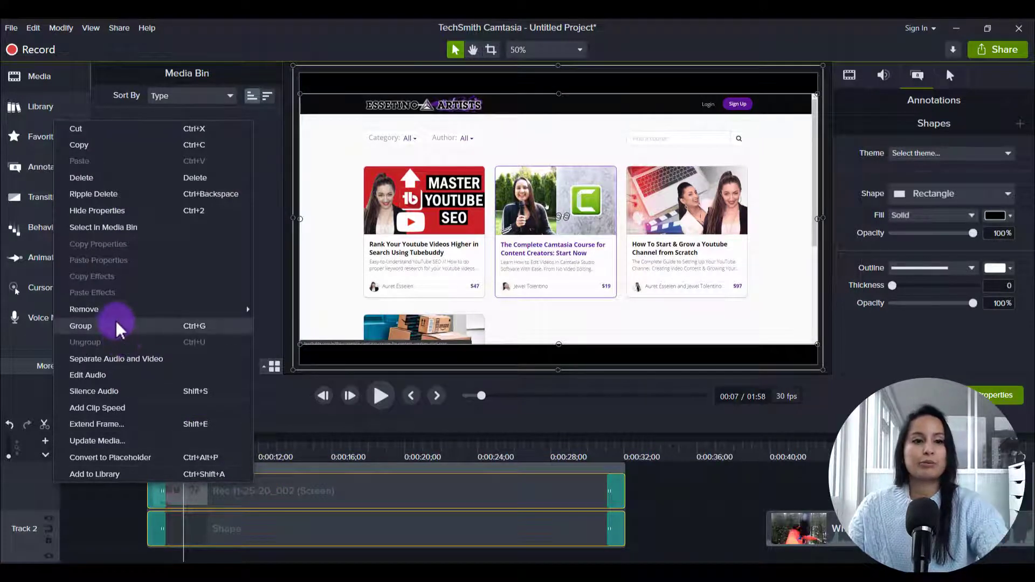
pyautogui.click(80, 326)
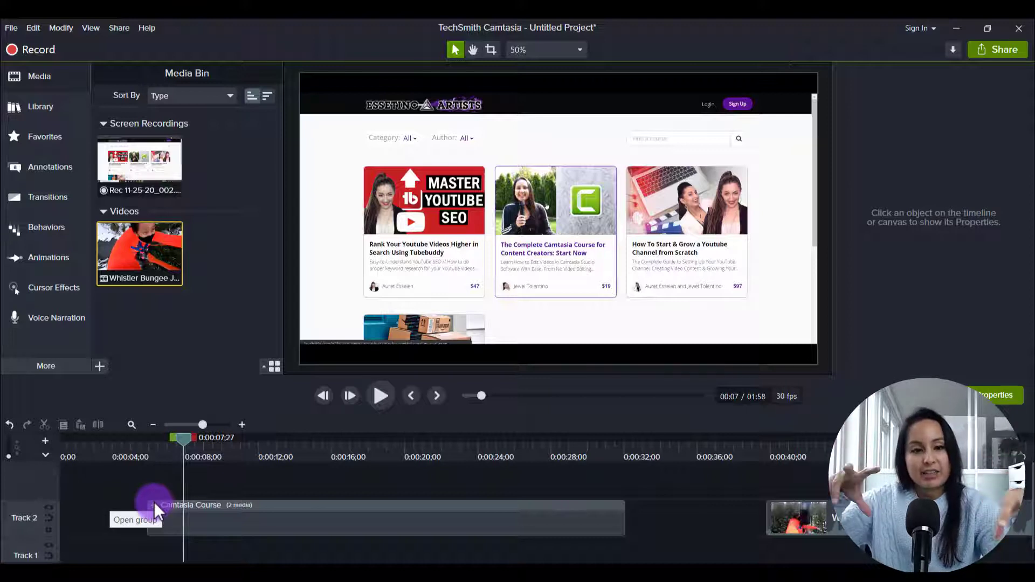
pyautogui.moveTo(221, 528)
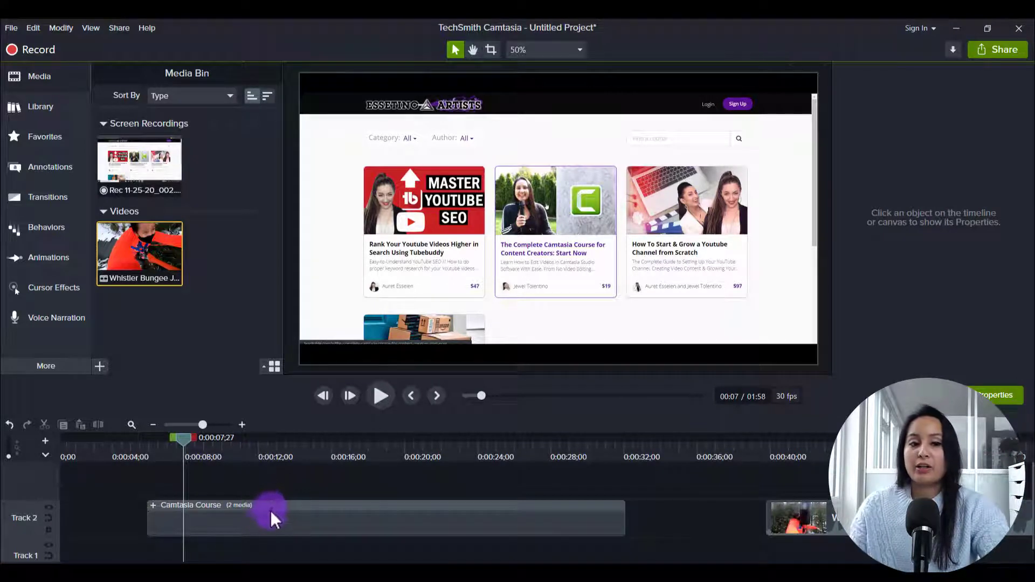
# Step: Add the Camtasia Course group to the Essetino Intro Outro library and confirm
pyautogui.rightClick(270, 516)
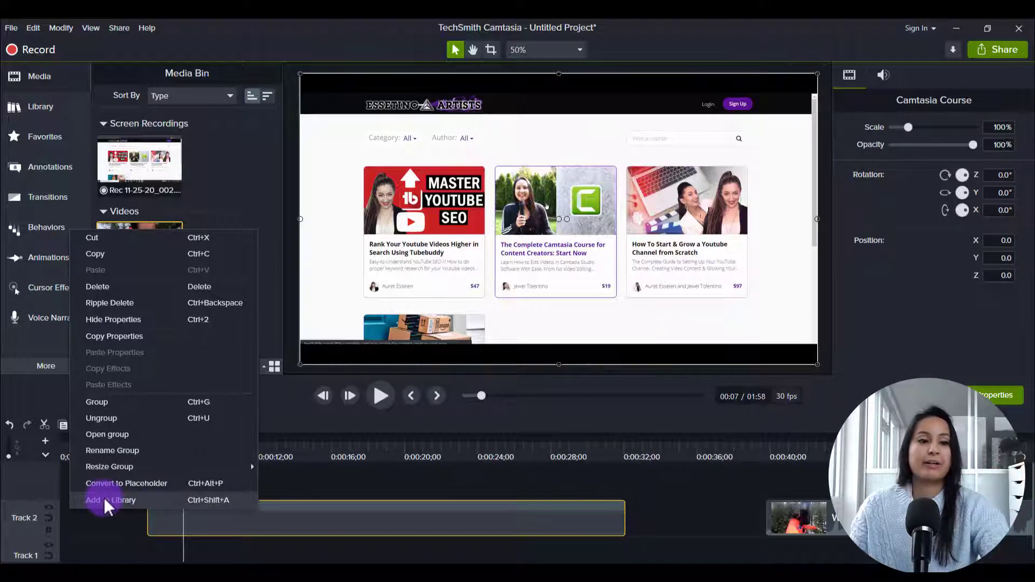
pyautogui.click(110, 499)
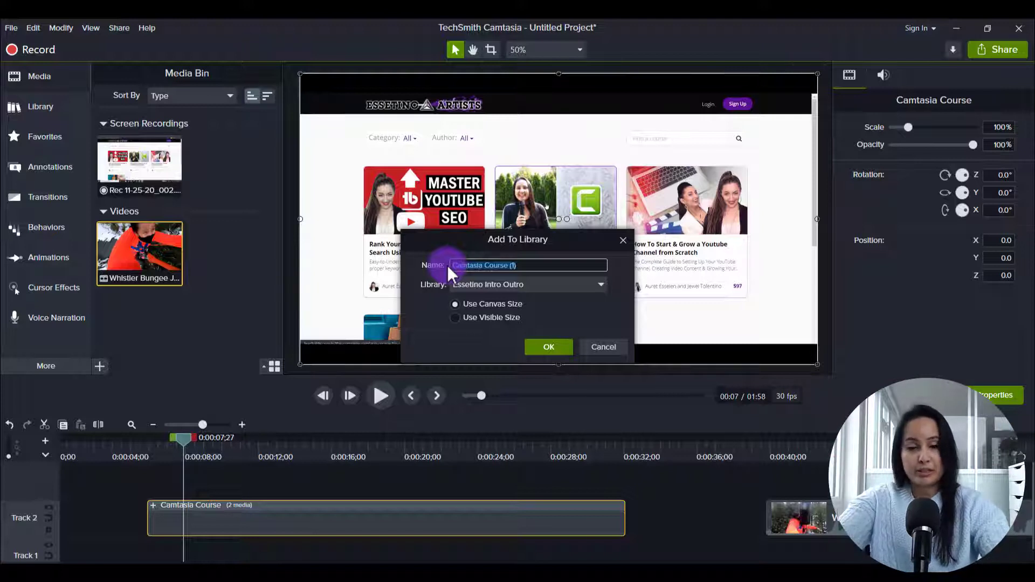
pyautogui.click(603, 346)
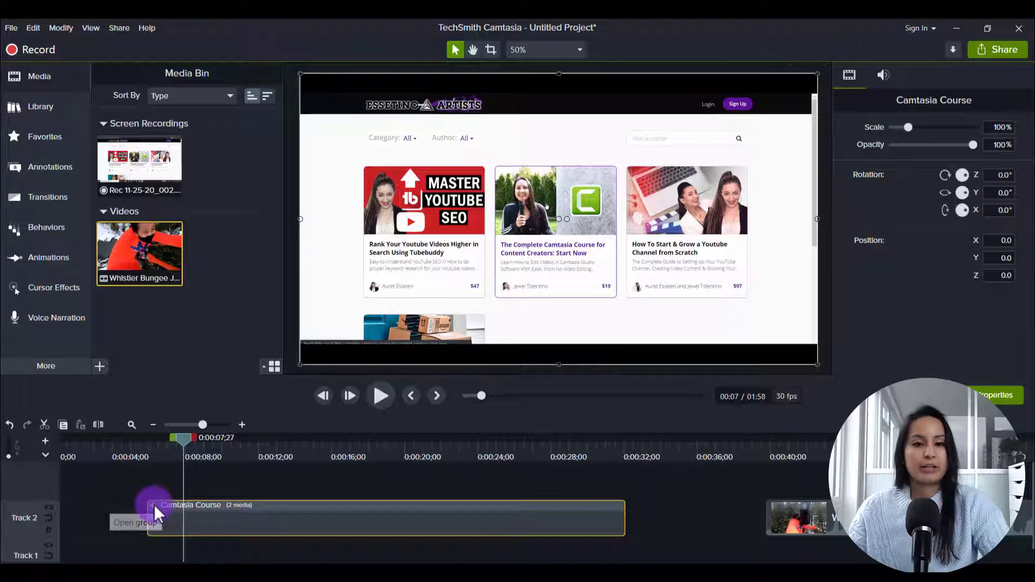
# Step: Delete the Camtasia Course group, leaving the Rec clip on Track 3 and the Shape on Track 2
pyautogui.click(135, 522)
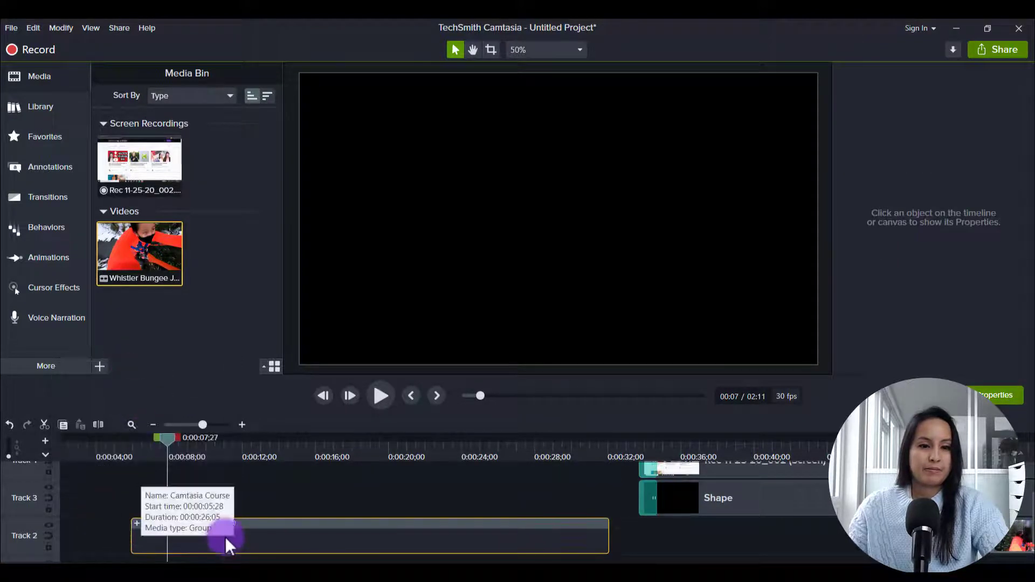
pyautogui.rightClick(228, 541)
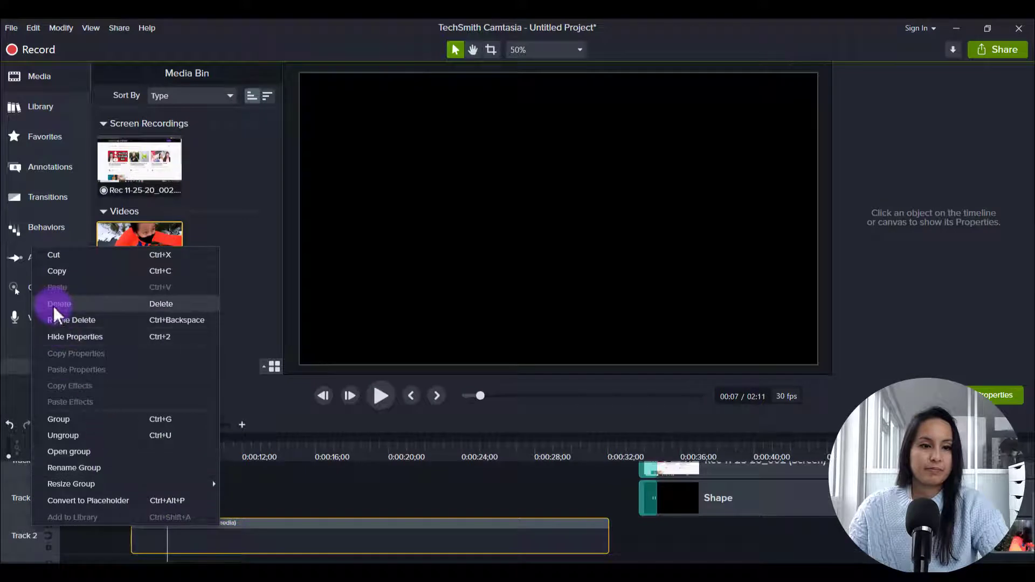
pyautogui.click(58, 304)
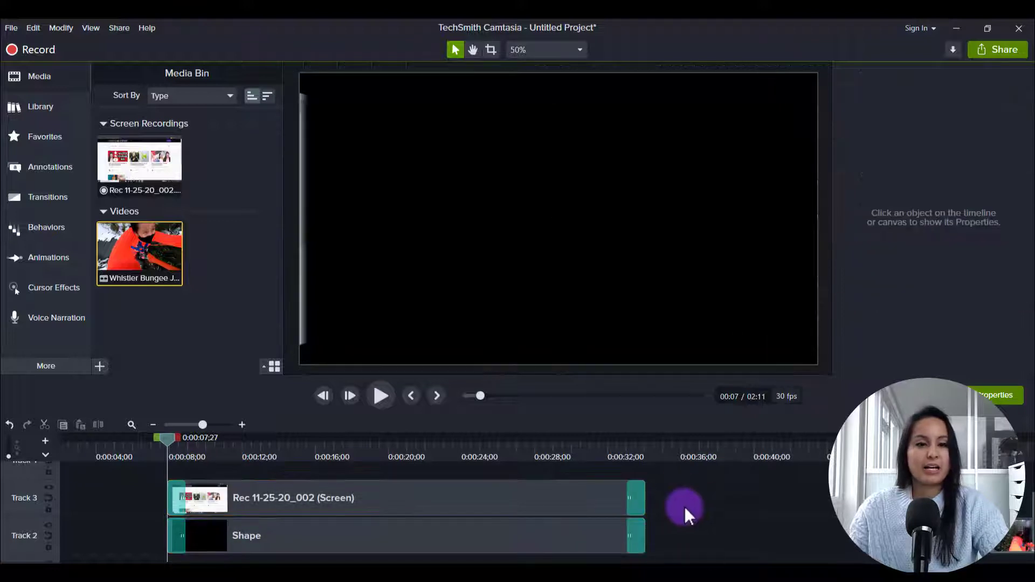
pyautogui.moveTo(519, 538)
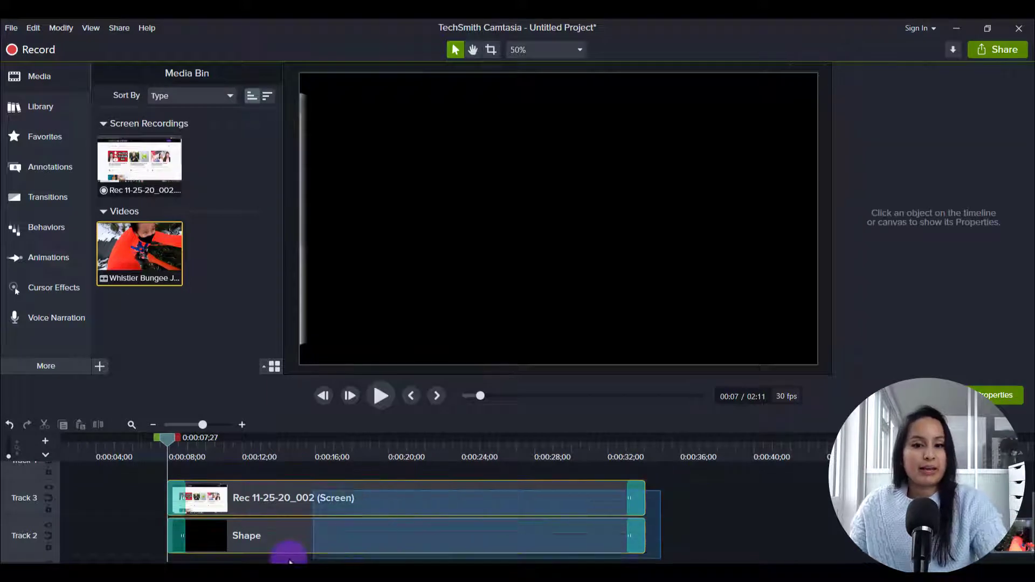
# Step: Regroup the screen recording and Shape clips into Group 1 (2 media) on Track 2
pyautogui.click(283, 504)
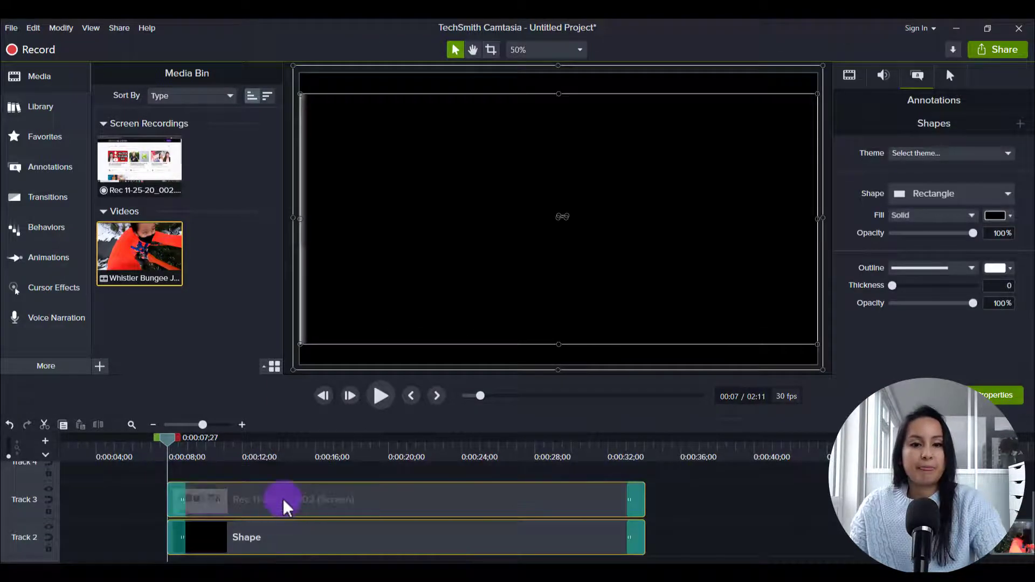
pyautogui.rightClick(283, 499)
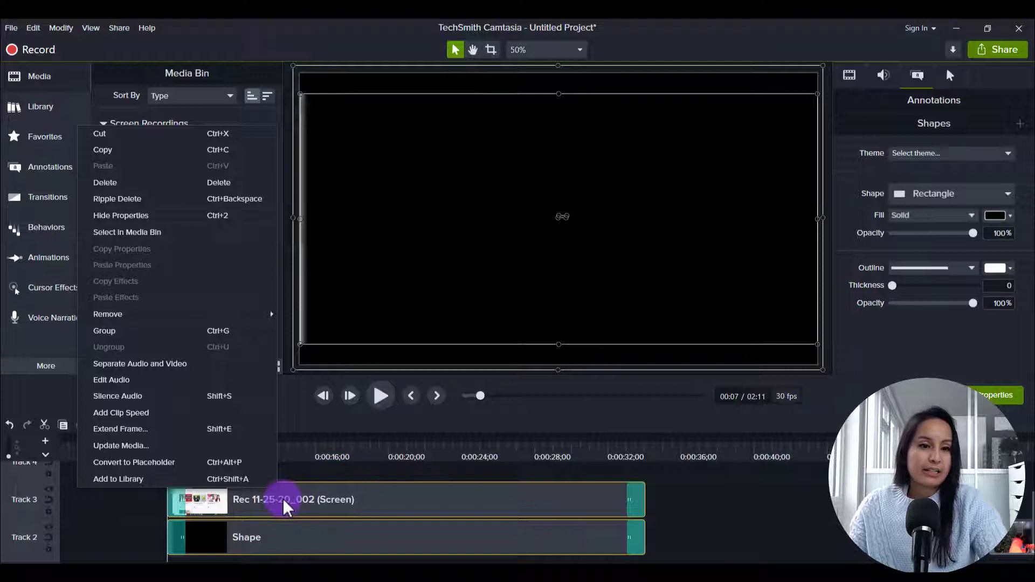
pyautogui.click(104, 331)
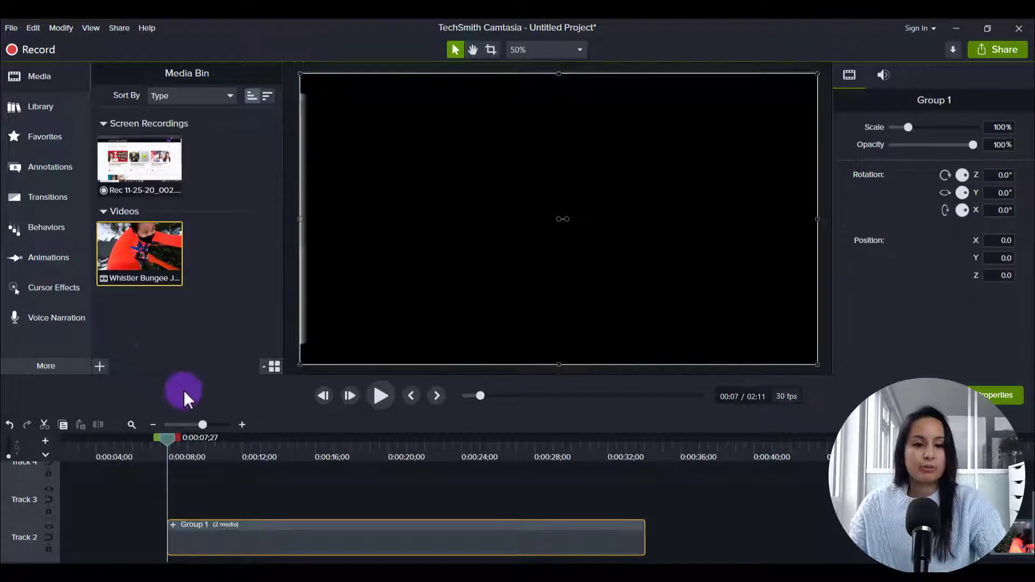
pyautogui.moveTo(198, 410)
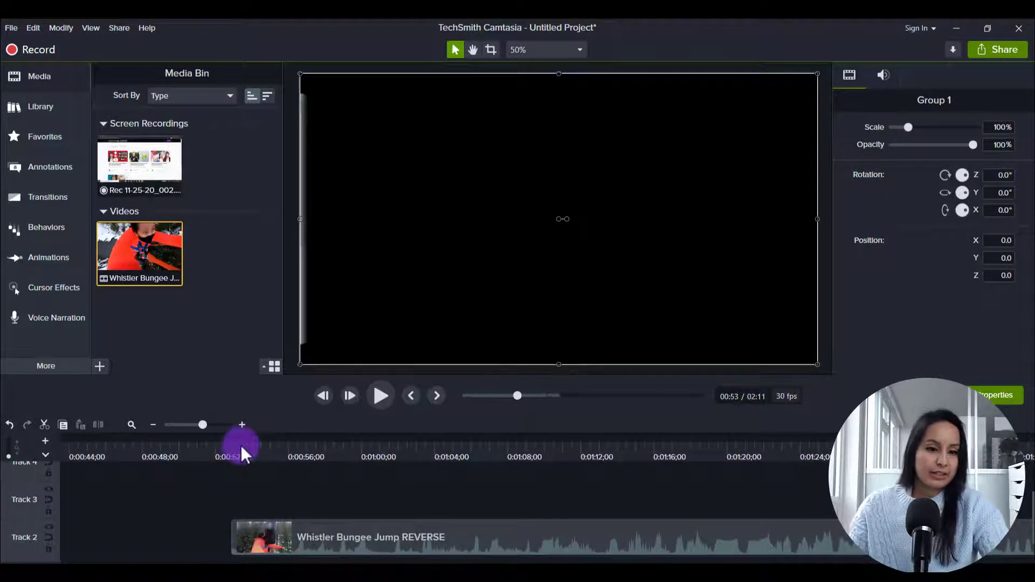
# Step: Select the five Whistler Bungee Jump pieces on Track 2 and combine them into Group 2
pyautogui.click(337, 537)
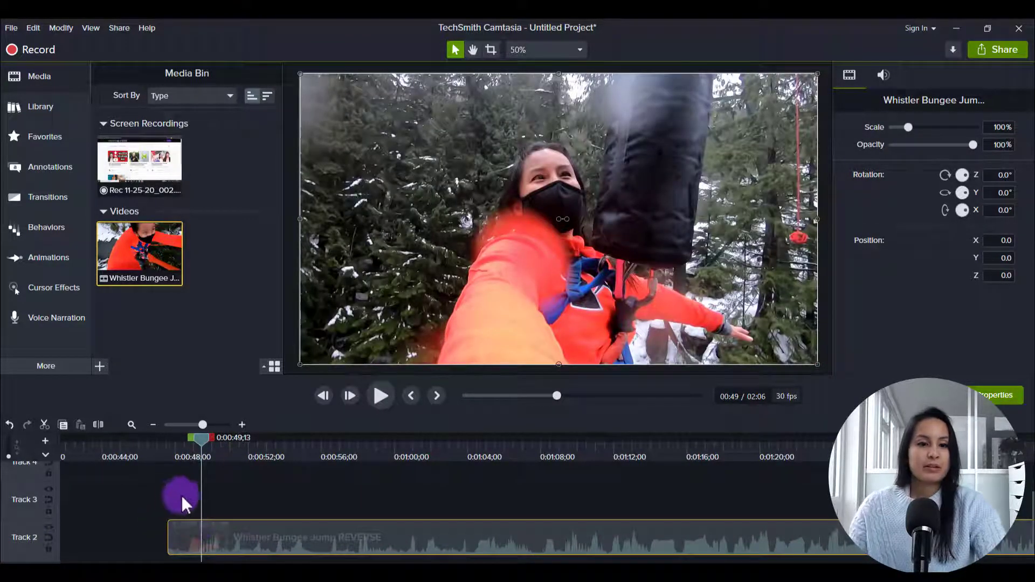
pyautogui.rightClick(181, 491)
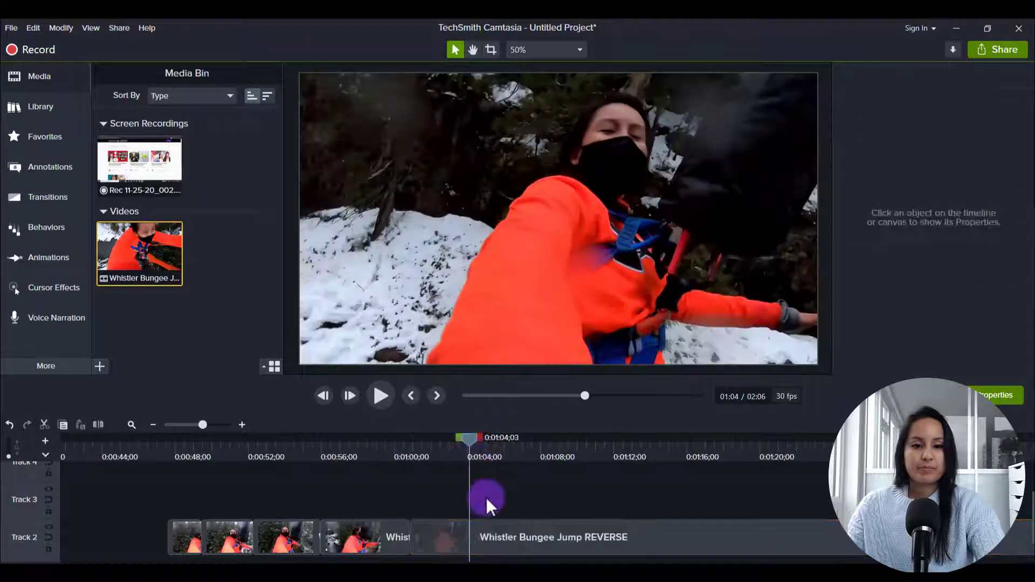
pyautogui.click(553, 537)
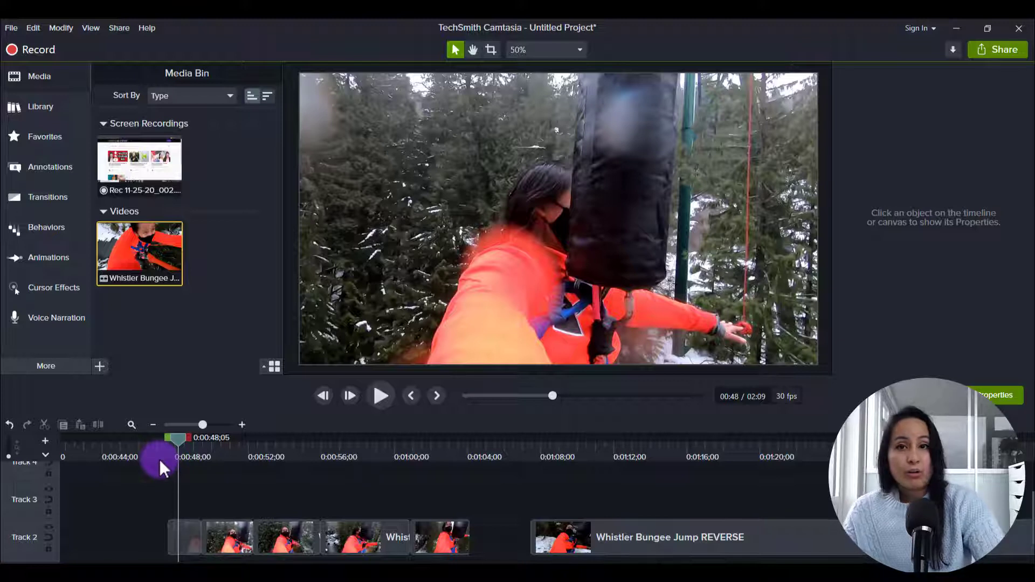
pyautogui.moveTo(144, 488)
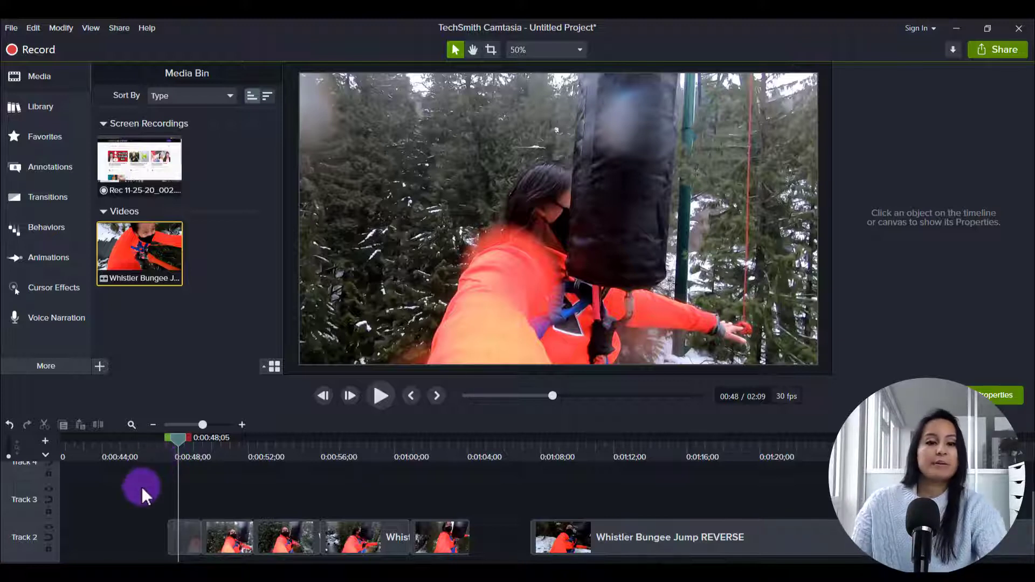
pyautogui.moveTo(188, 538)
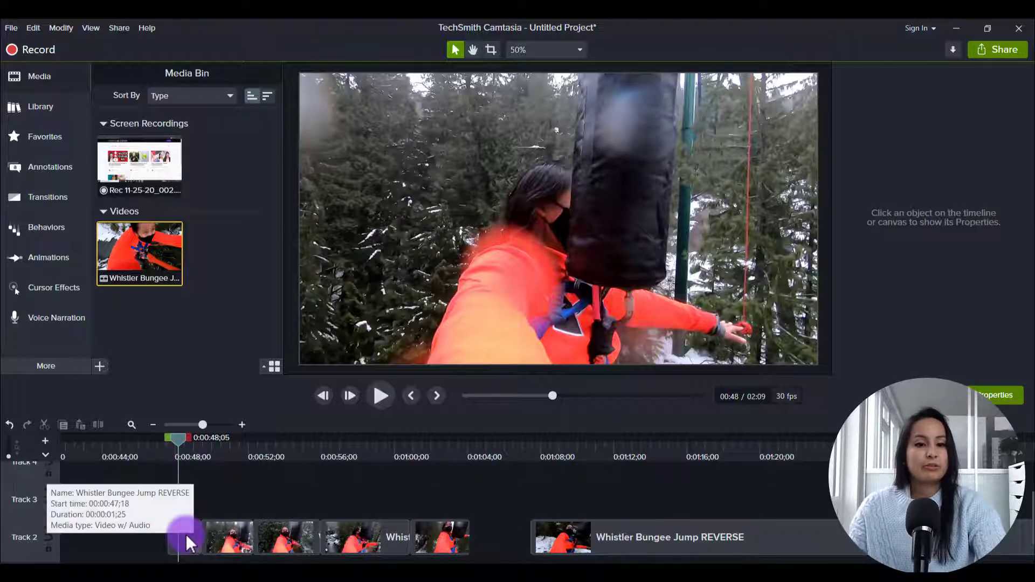
pyautogui.click(227, 537)
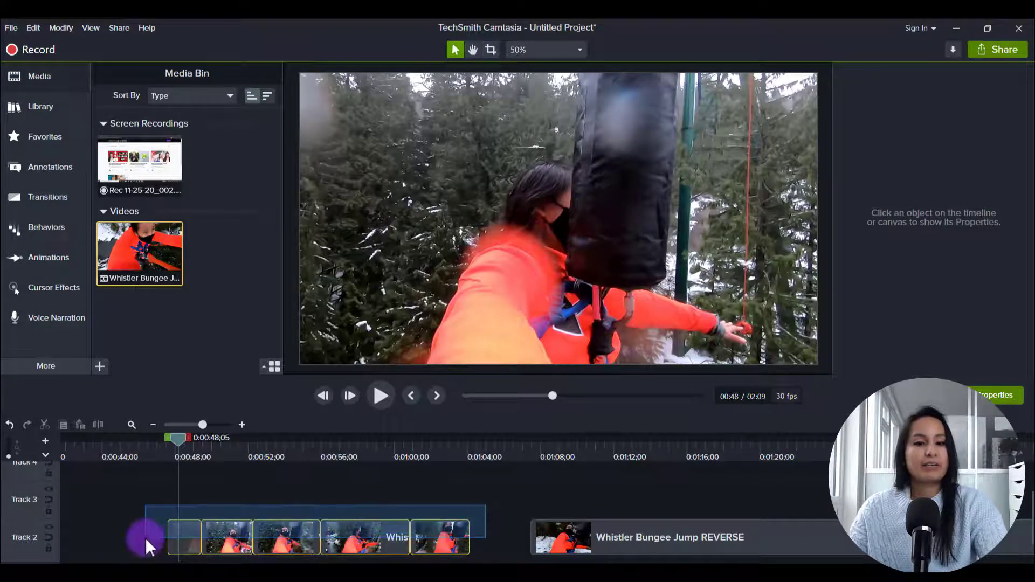
pyautogui.rightClick(287, 537)
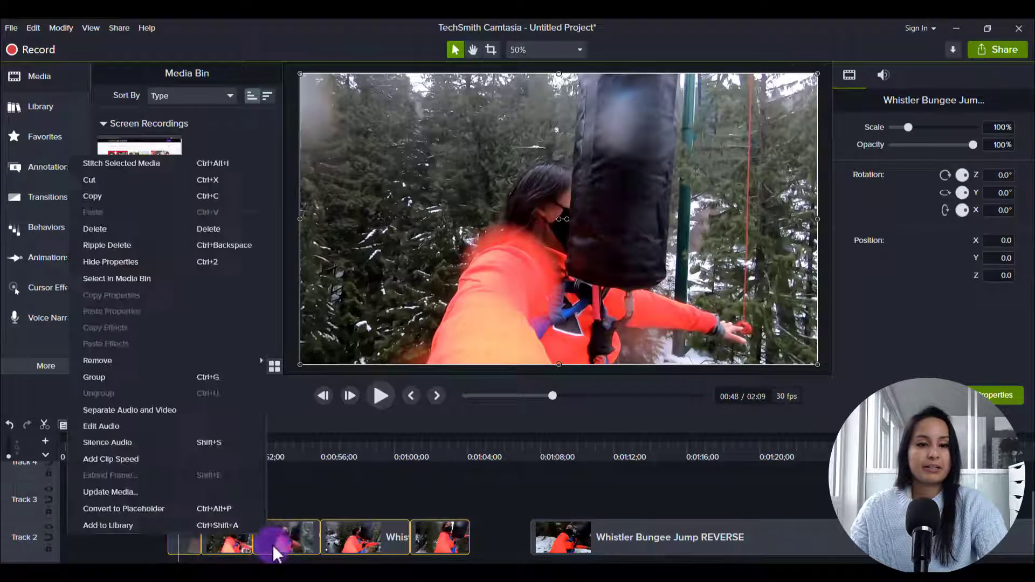
pyautogui.click(94, 377)
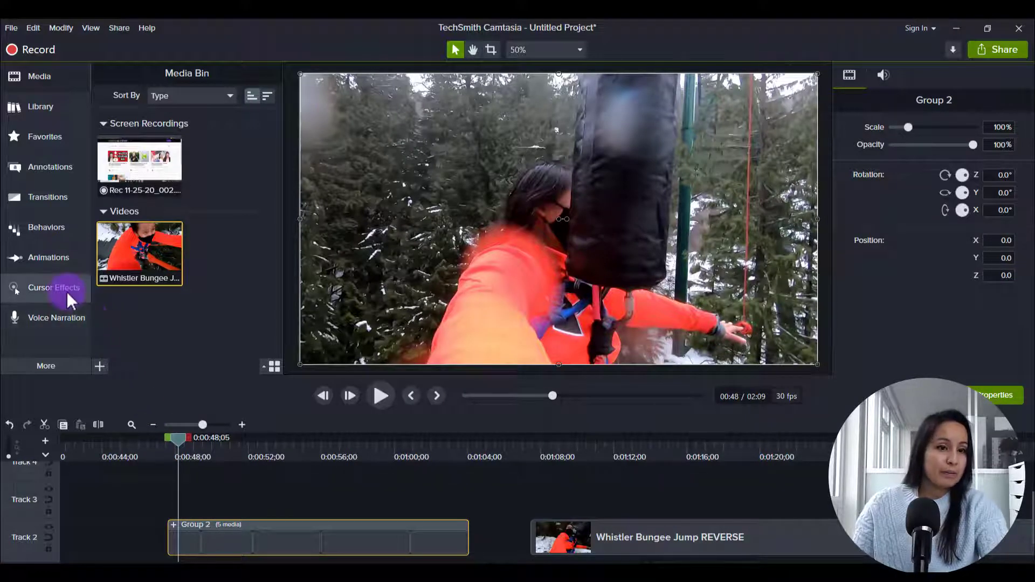
pyautogui.moveTo(25, 257)
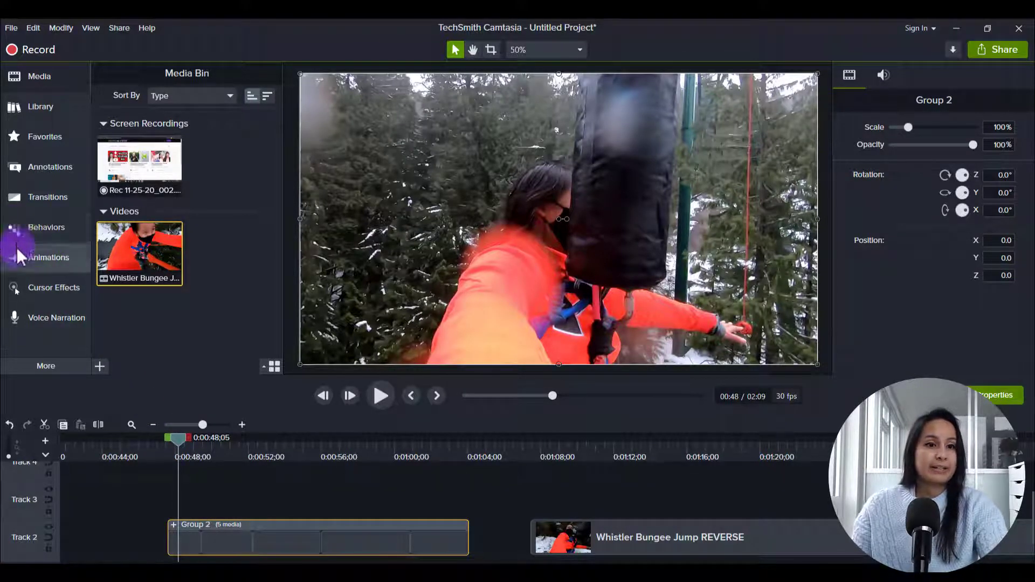
# Step: Apply a Zoom-n-Pan animation to 133% across Group 2 and preview its playback
pyautogui.click(48, 256)
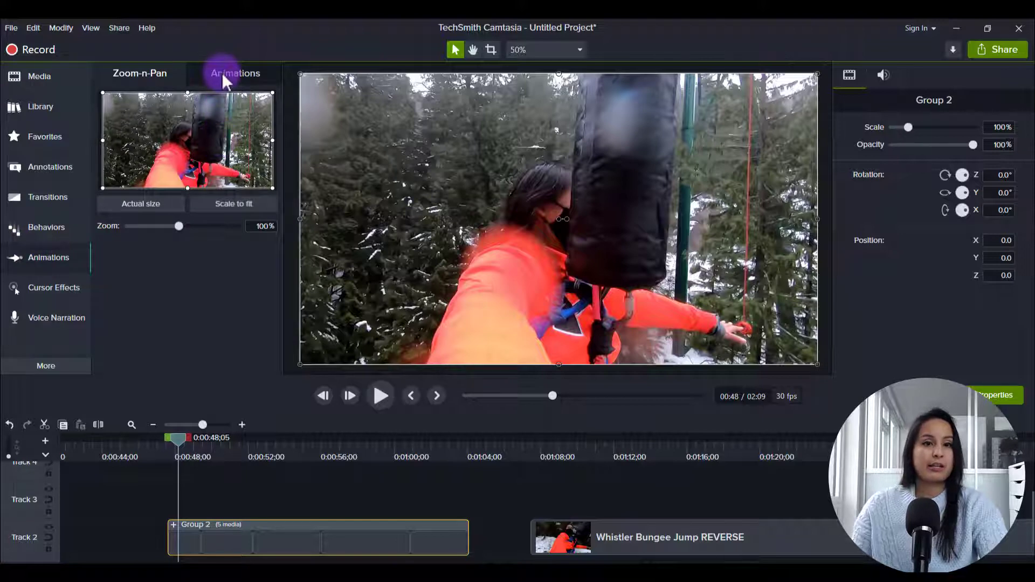
pyautogui.click(235, 72)
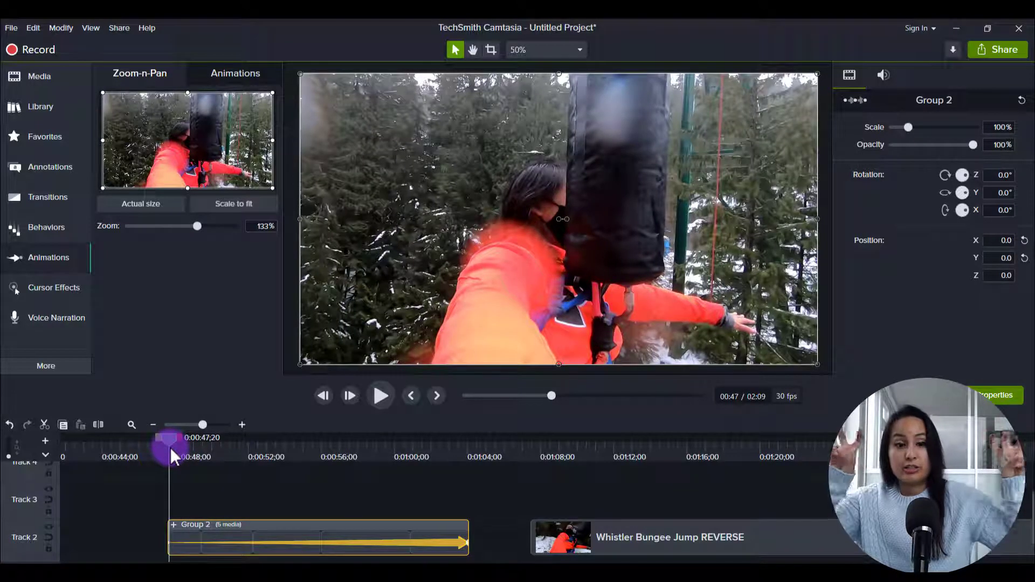
pyautogui.click(380, 395)
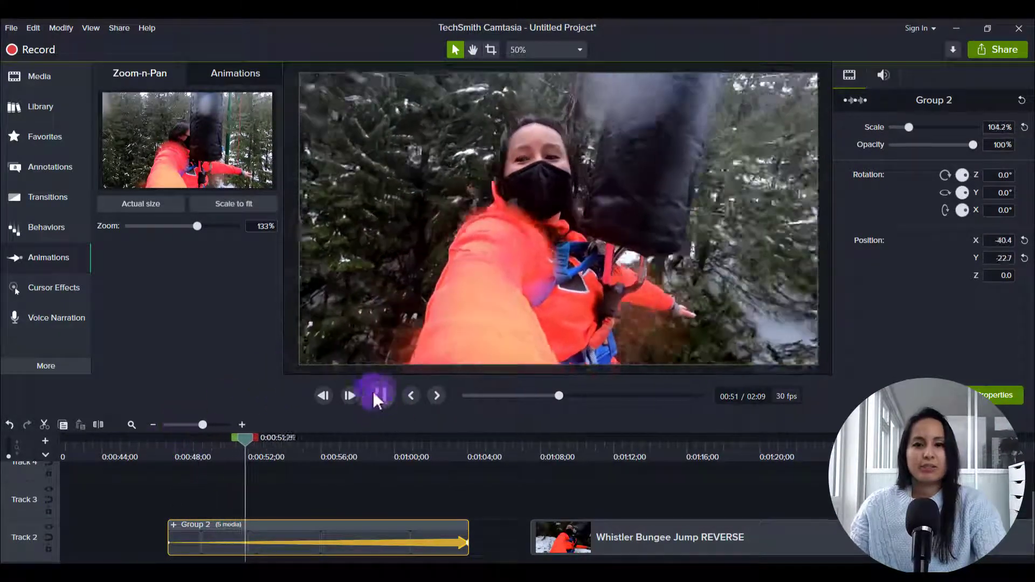
pyautogui.click(349, 395)
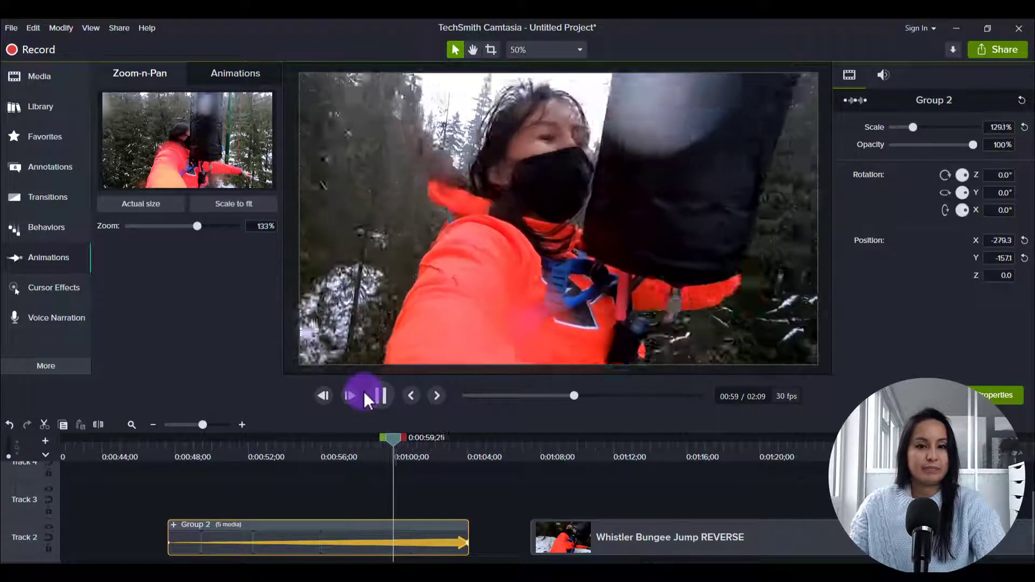
pyautogui.click(367, 395)
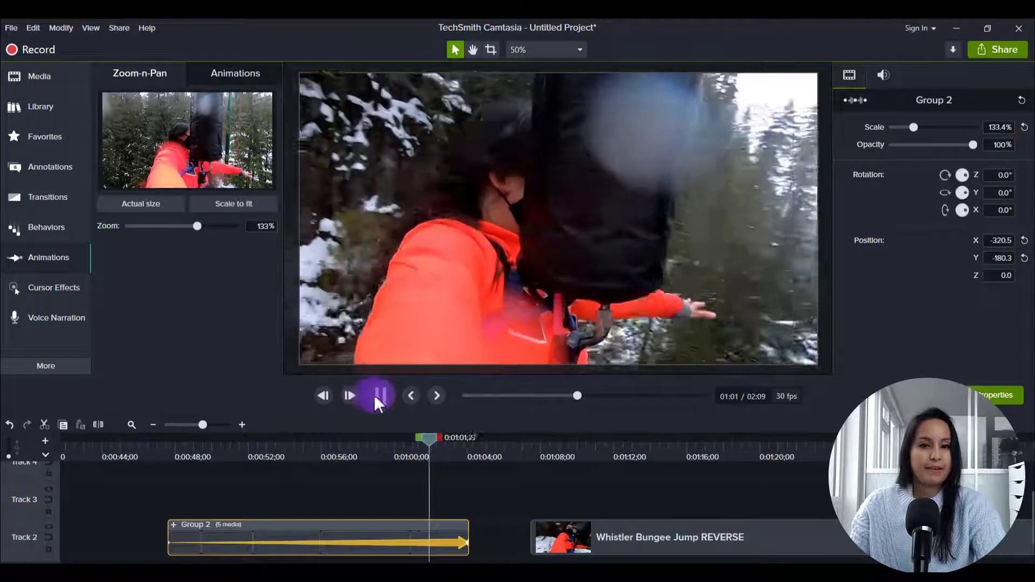
pyautogui.click(379, 395)
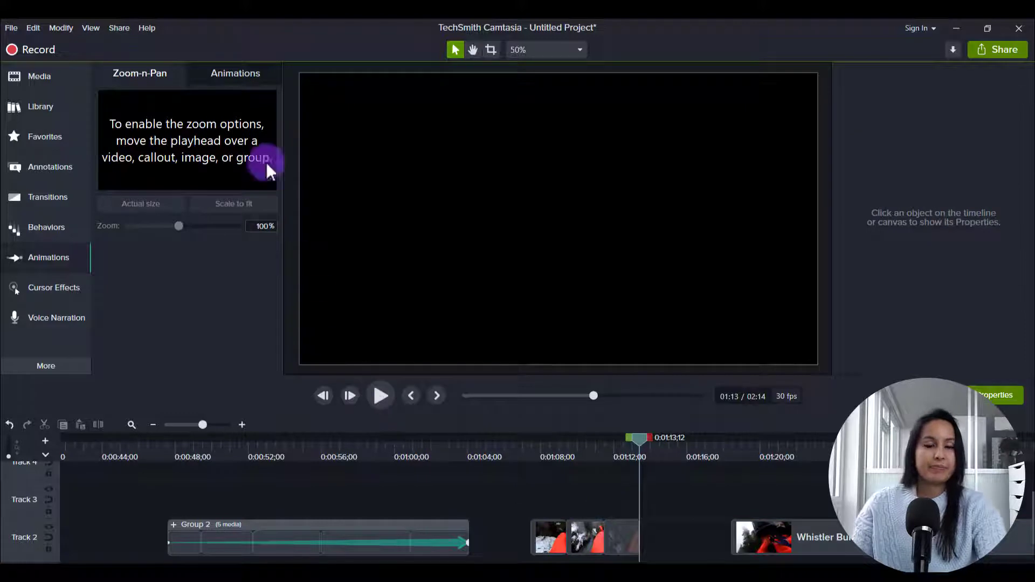
pyautogui.moveTo(139, 47)
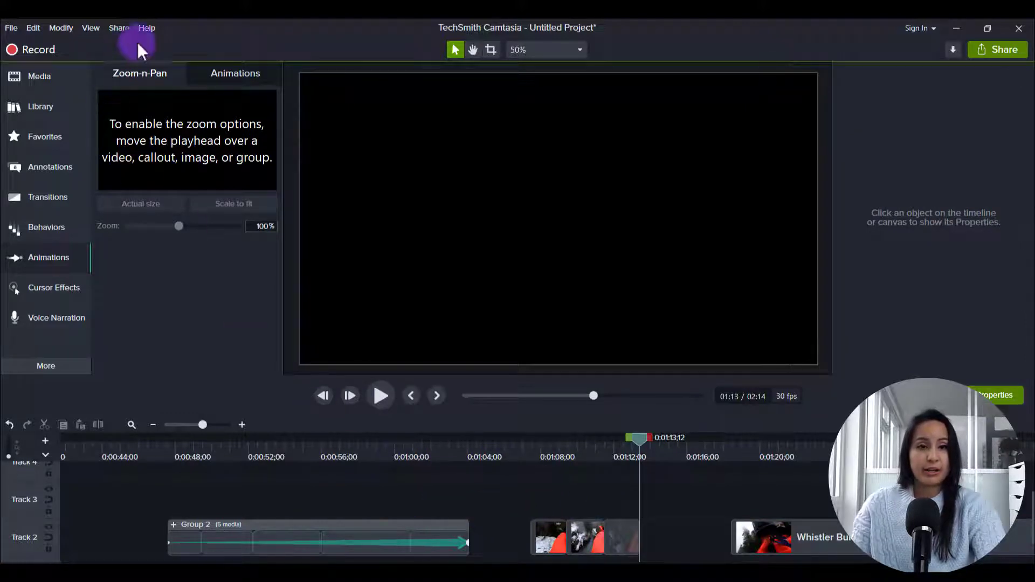
# Step: Zoom the clip after Group 2 to 147% around the woman's face and select that zoom animation
pyautogui.click(235, 73)
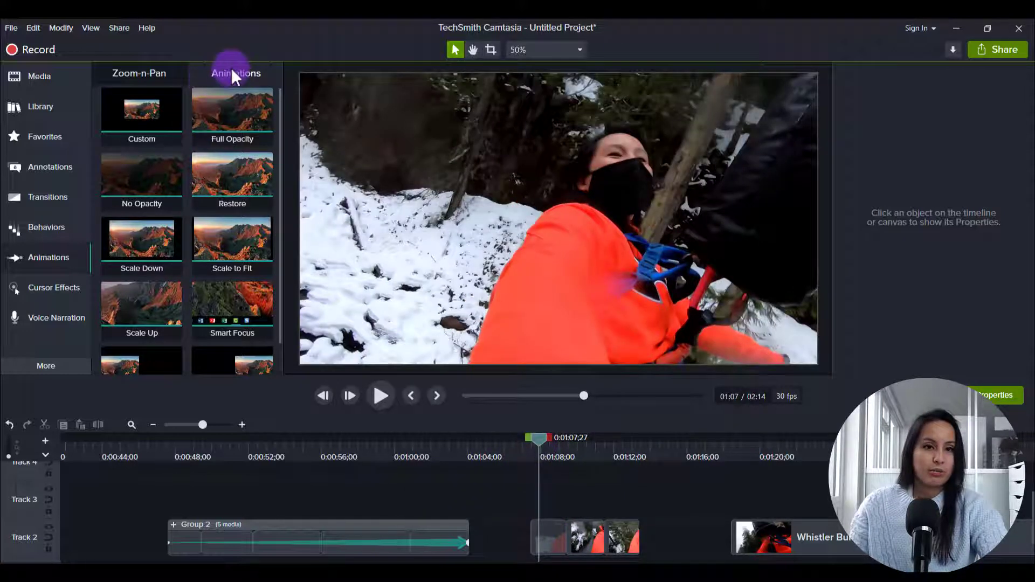
pyautogui.moveTo(53, 287)
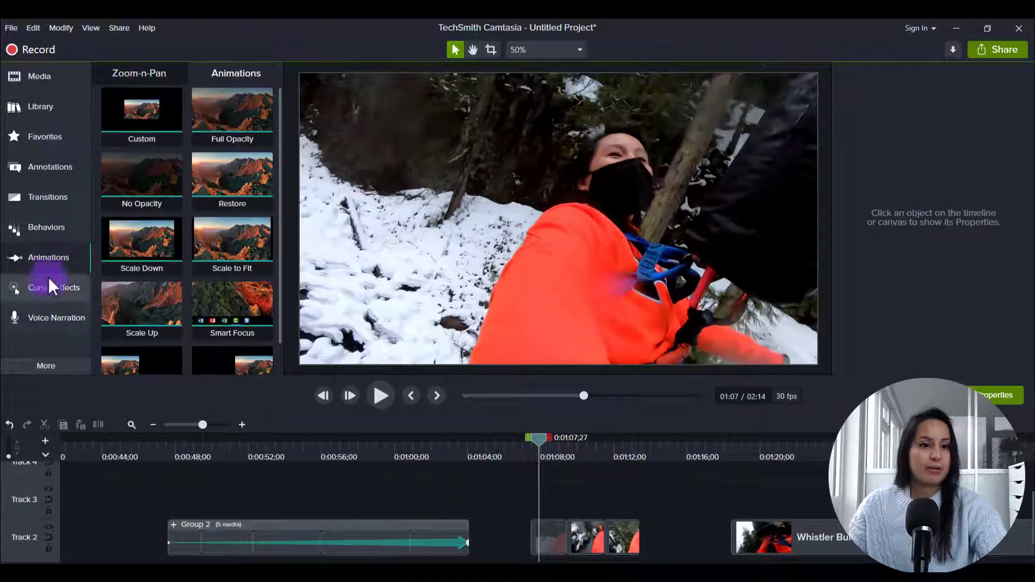
pyautogui.click(141, 112)
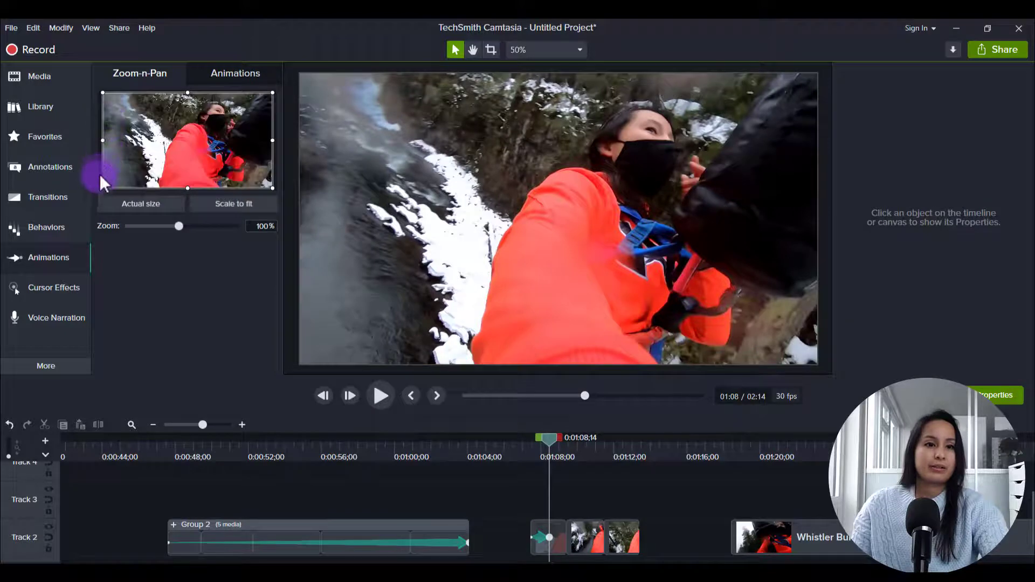
pyautogui.moveTo(178, 225); pyautogui.dragTo(195, 225)
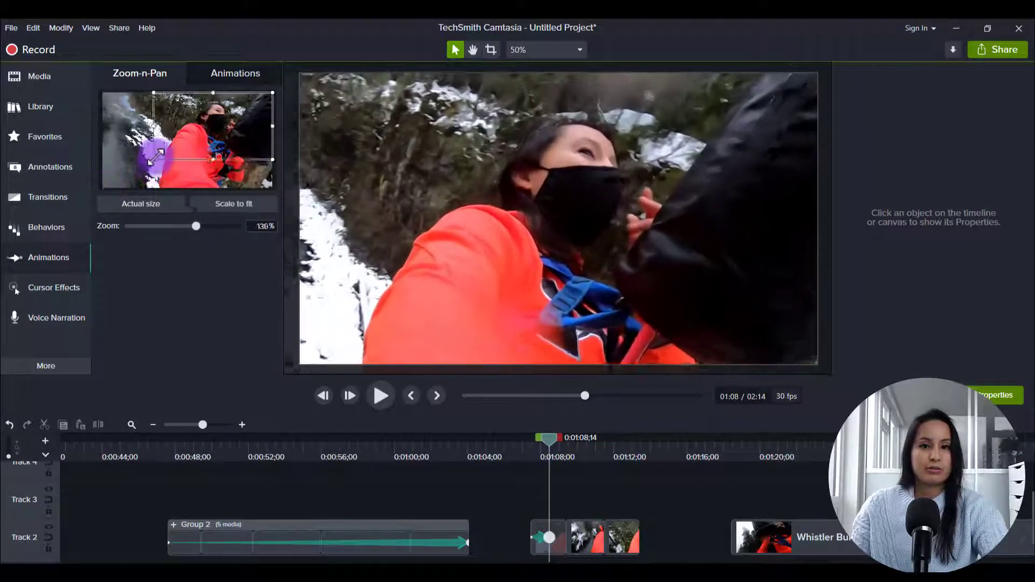
pyautogui.moveTo(195, 225); pyautogui.dragTo(205, 226)
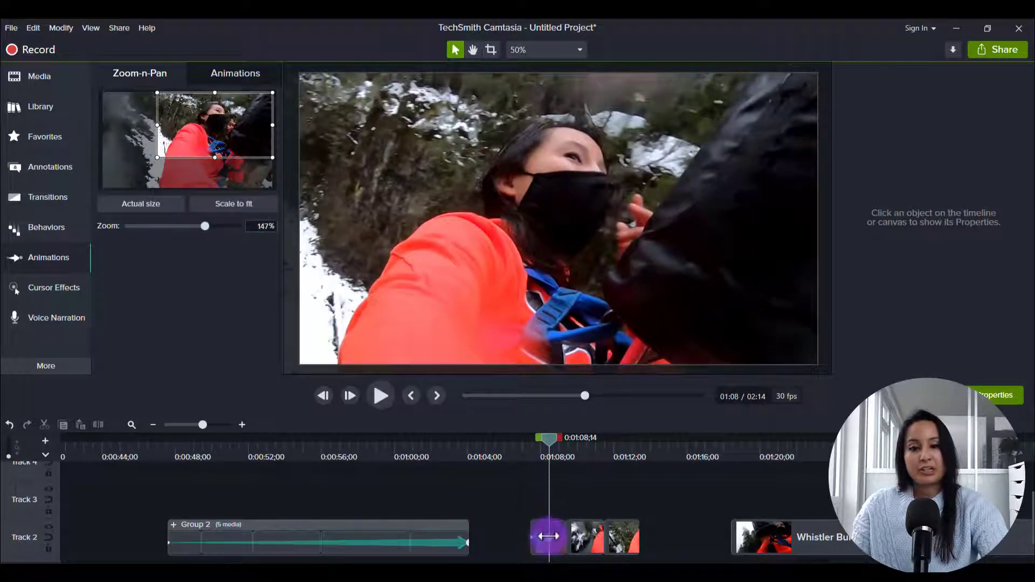
pyautogui.click(630, 544)
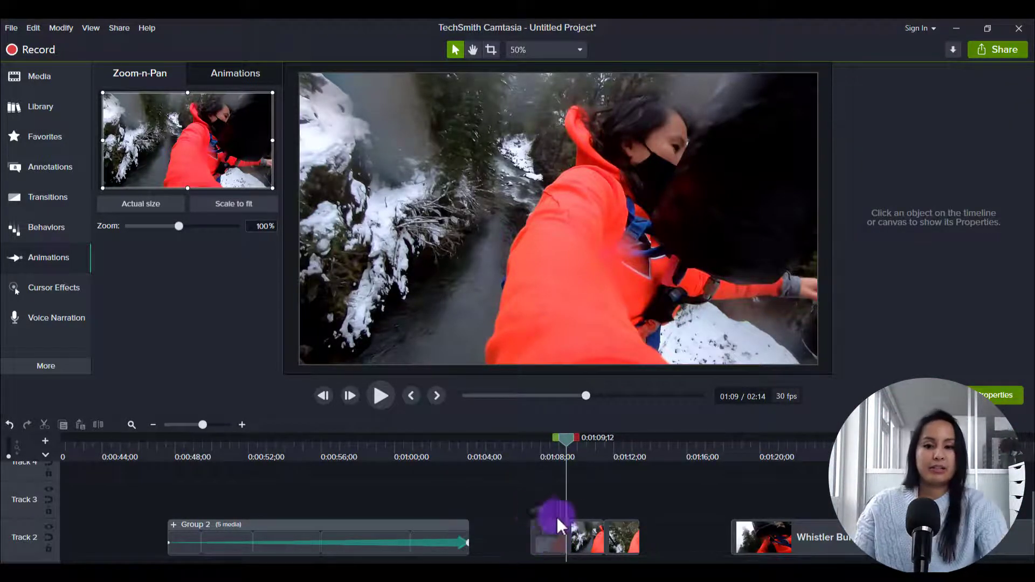
# Step: Combine the three clips after Group 2 into Group 3
pyautogui.rightClick(557, 528)
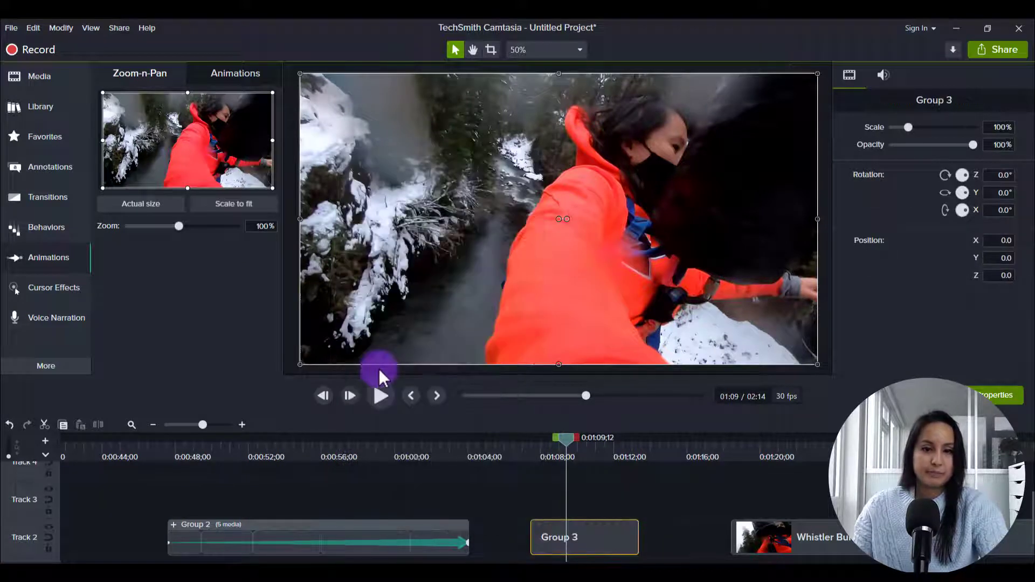
pyautogui.click(61, 28)
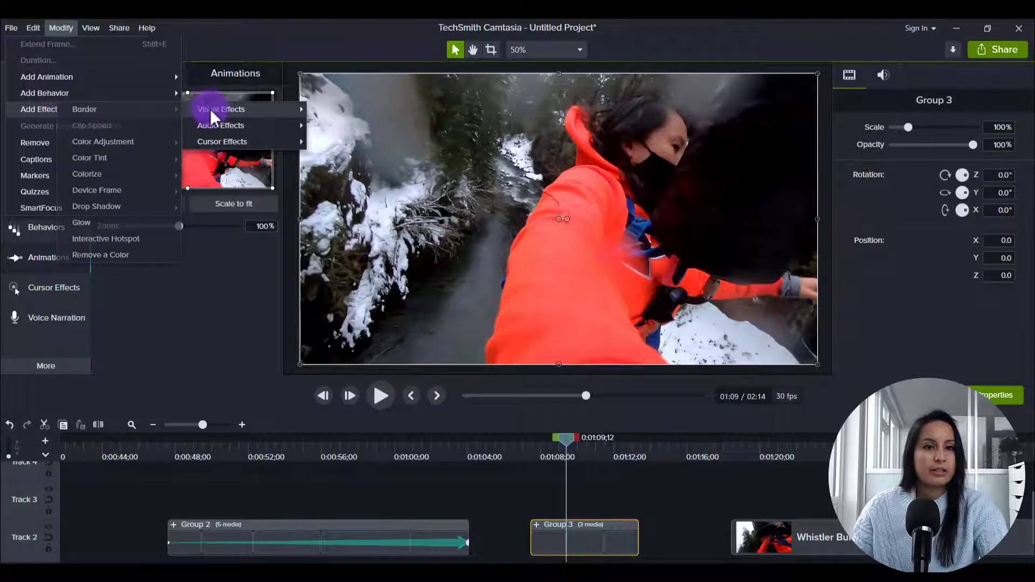
pyautogui.moveTo(139, 178)
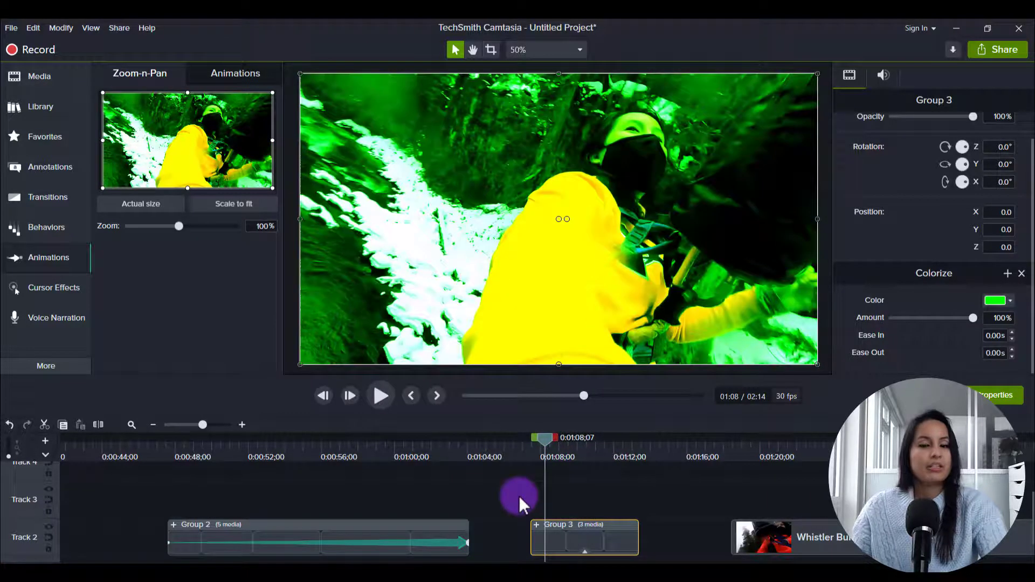
pyautogui.moveTo(725, 460)
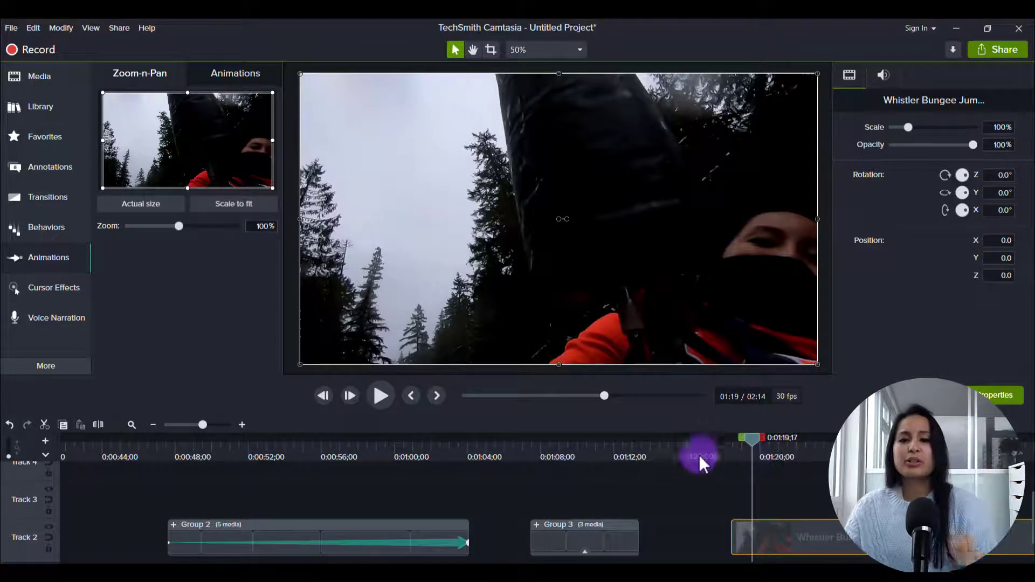
pyautogui.moveTo(656, 498)
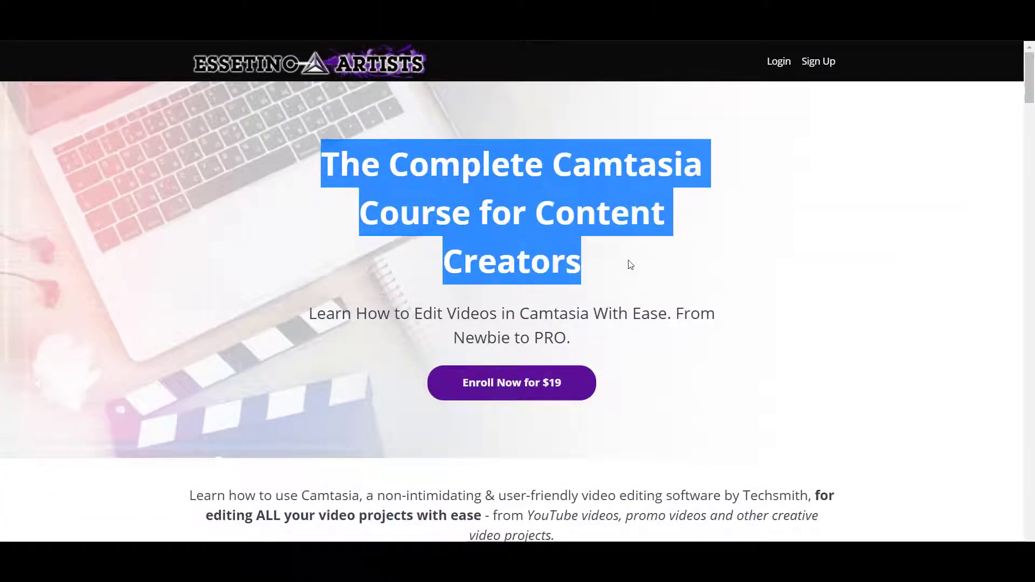
# Step: Scroll the Complete Camtasia Course page down to the Course Curriculum lesson list
pyautogui.scroll(-3)
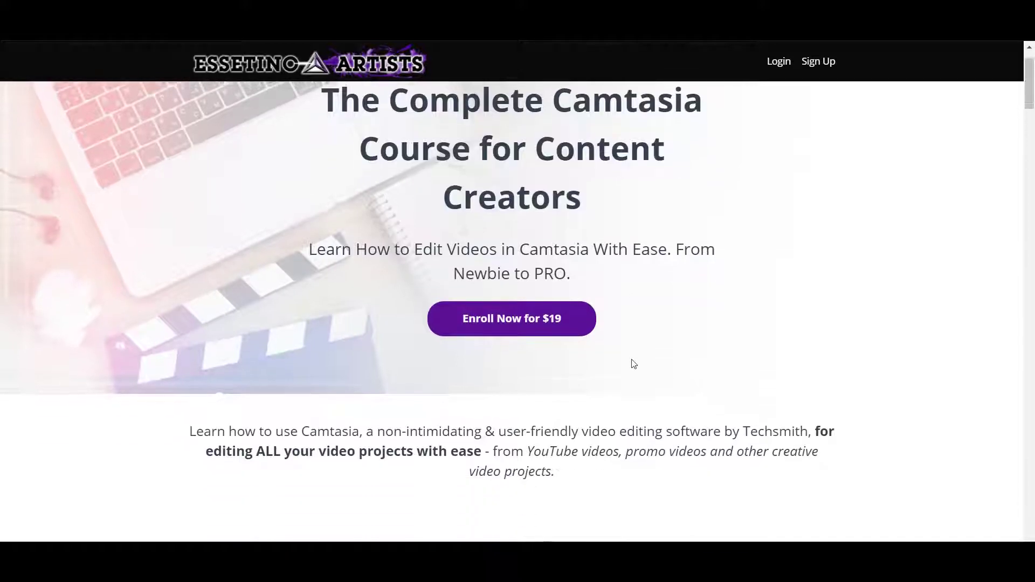
pyautogui.scroll(-3)
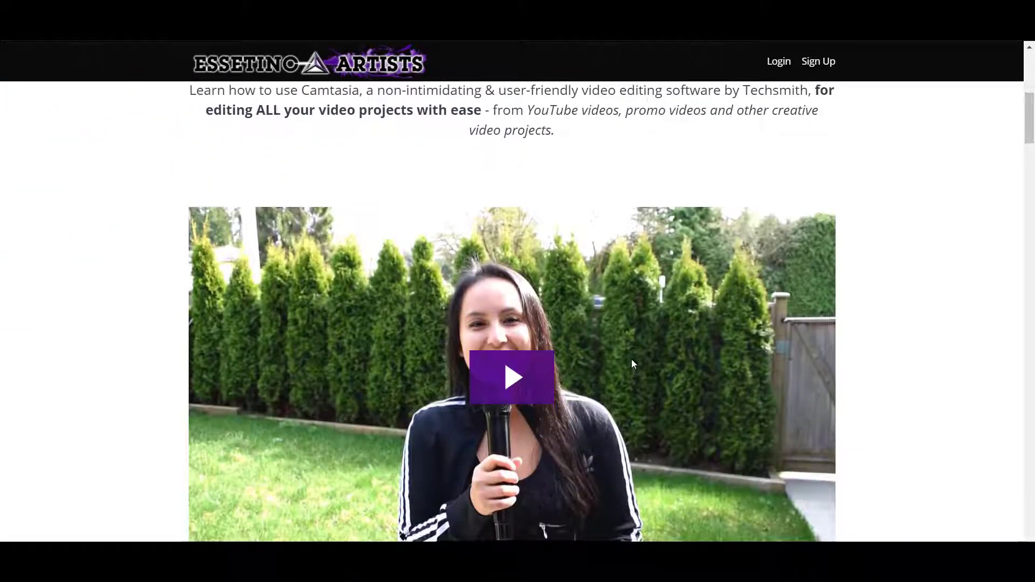
pyautogui.scroll(-3)
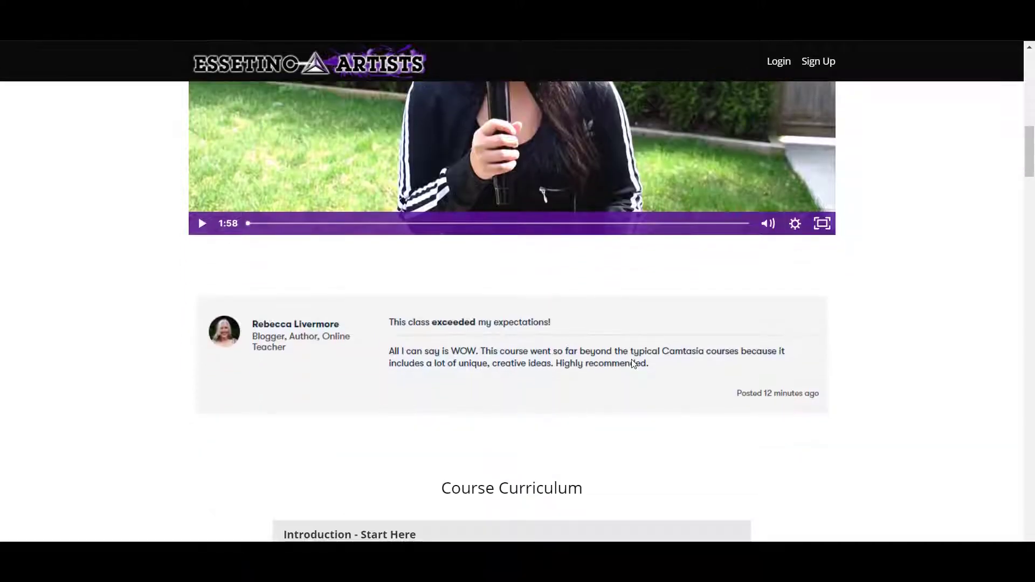
pyautogui.scroll(-3)
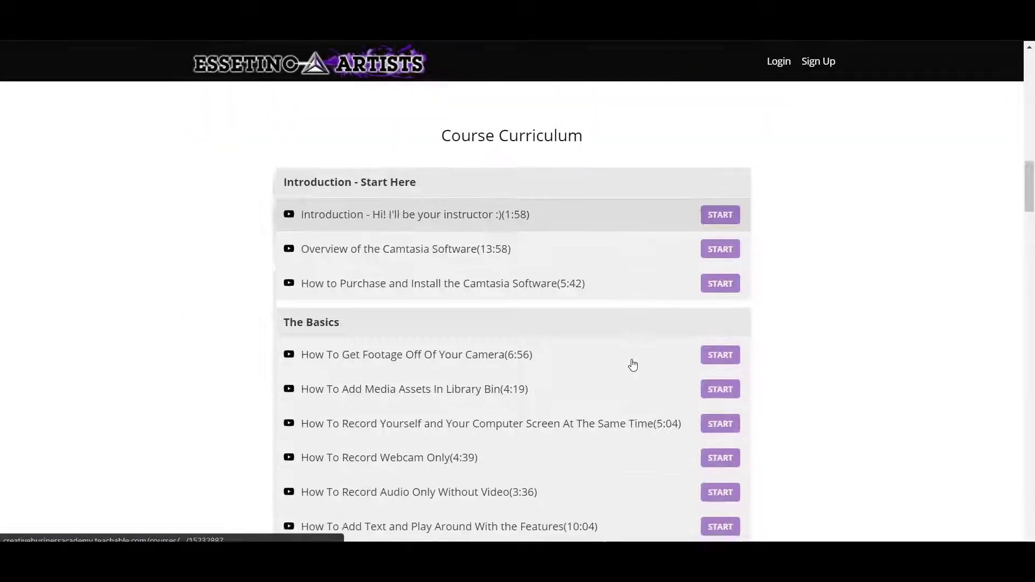
pyautogui.scroll(-3)
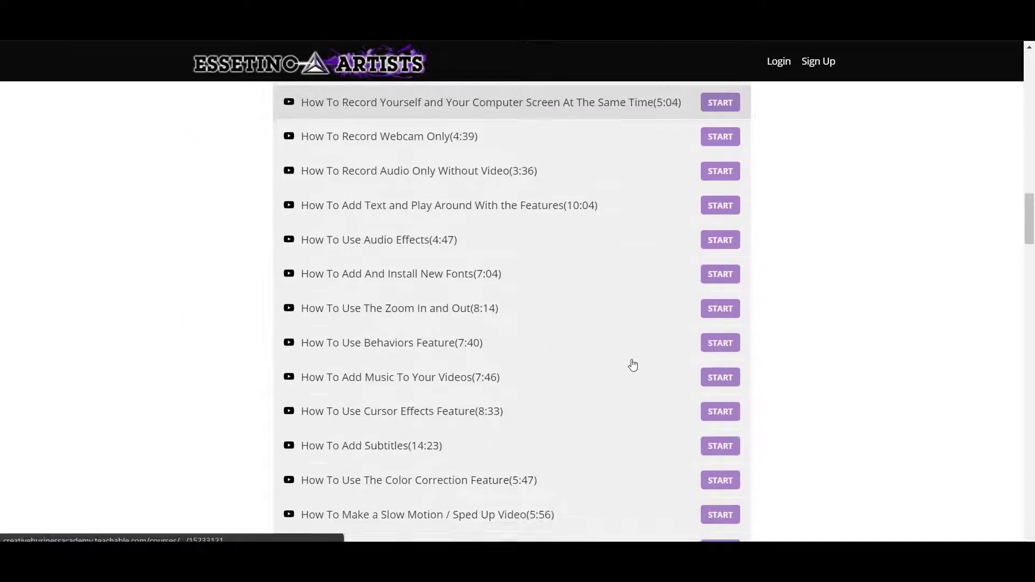